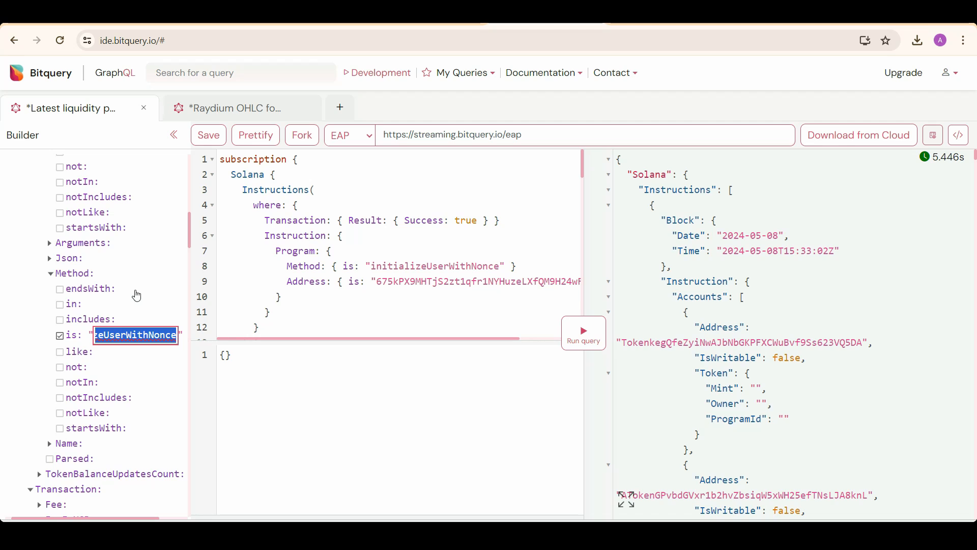
Step: Show the available API versions (API v1, API v2, EAP, Other) from the endpoint selector
left_click(350, 135)
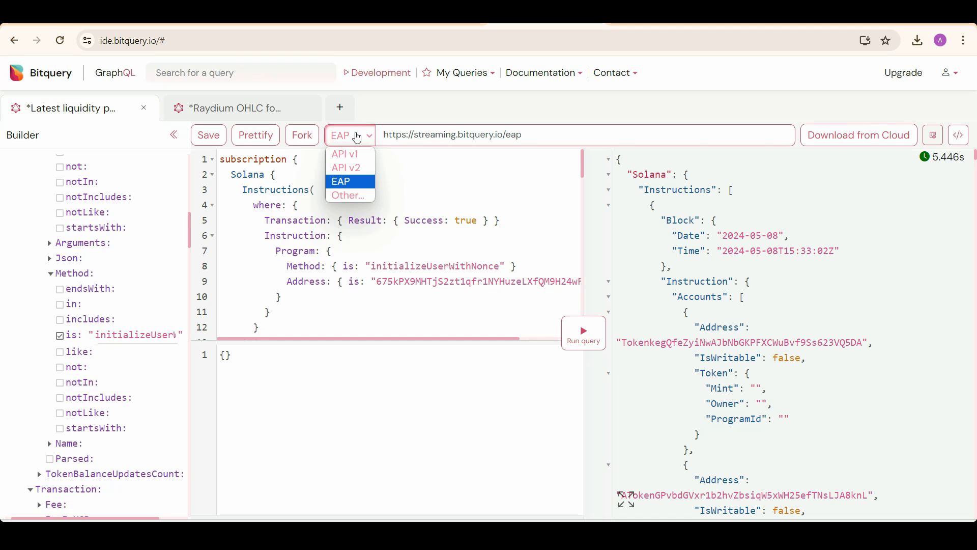
Step: Keep EAP selected so the query stays on the streaming.bitquery.io/eap endpoint
left_click(340, 182)
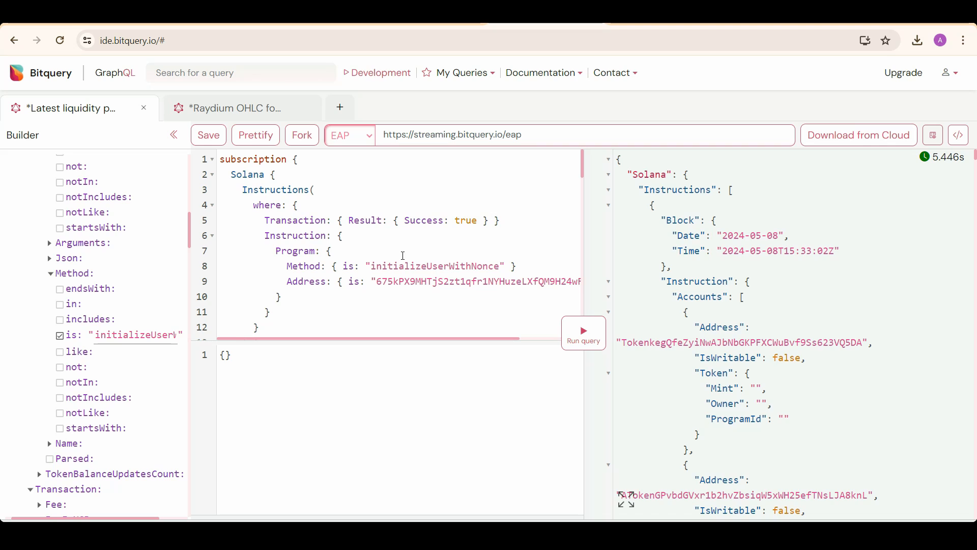
mouse_move(393, 254)
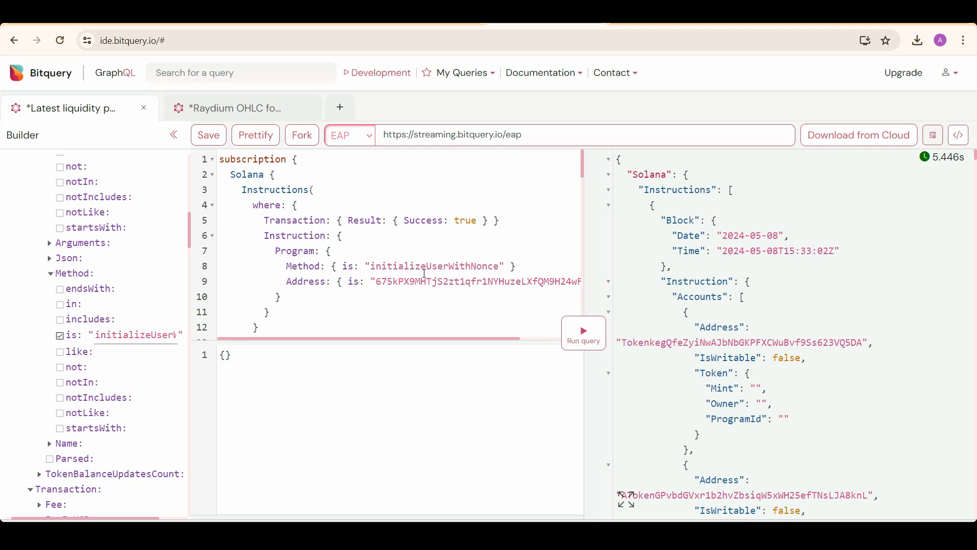
scroll("down", 3)
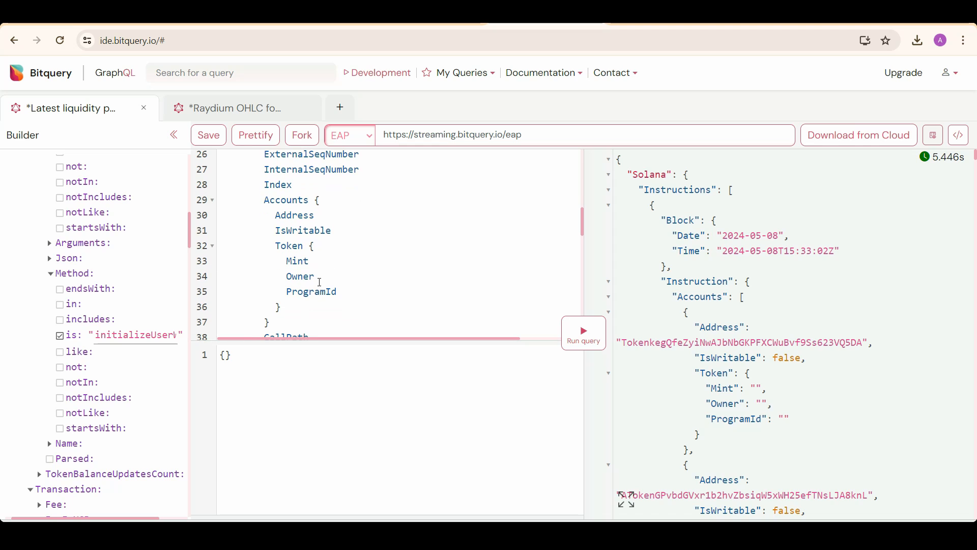
scroll("down", 3)
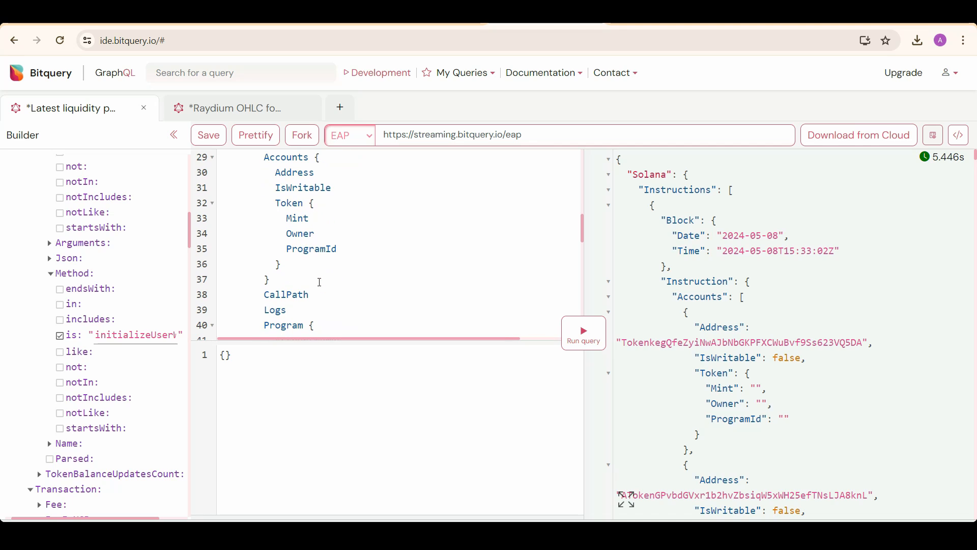
scroll("down", 3)
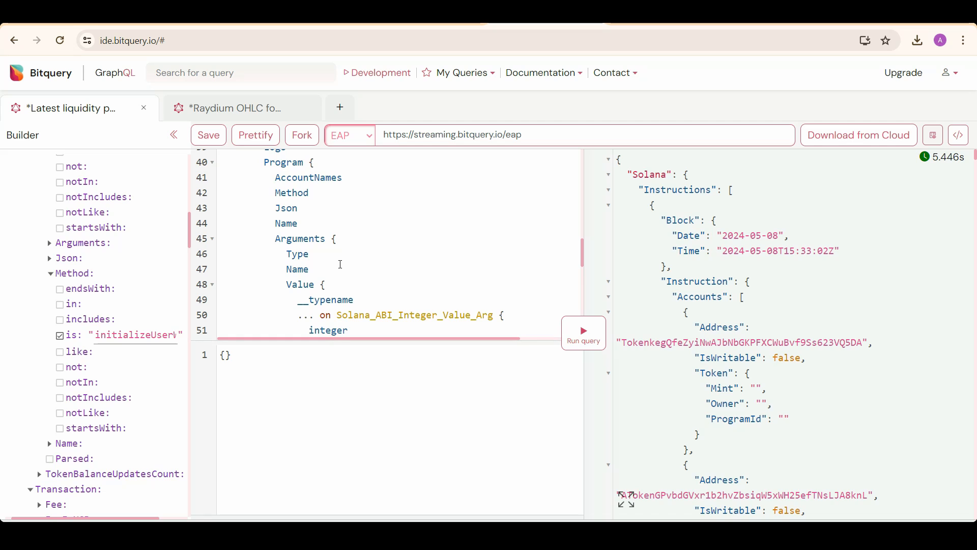
mouse_move(337, 266)
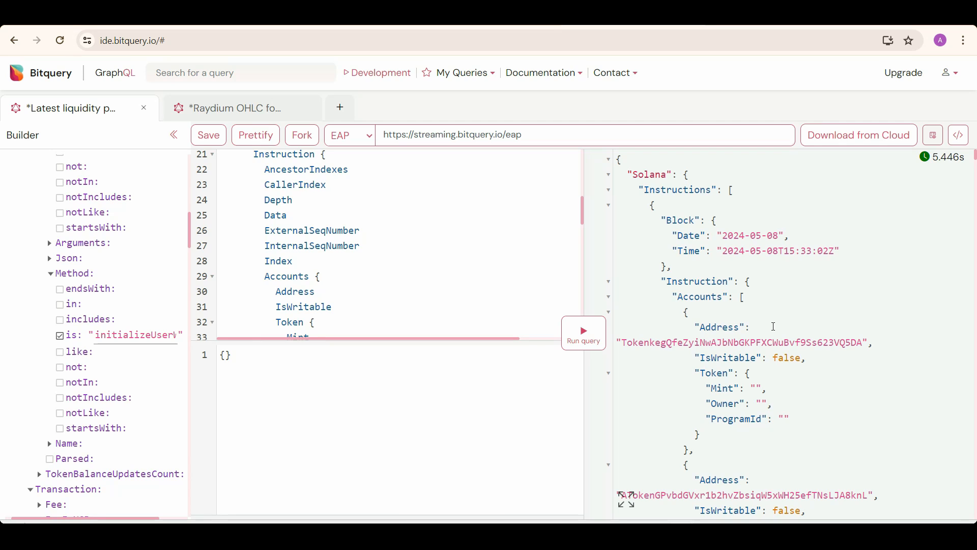
scroll("down", 3)
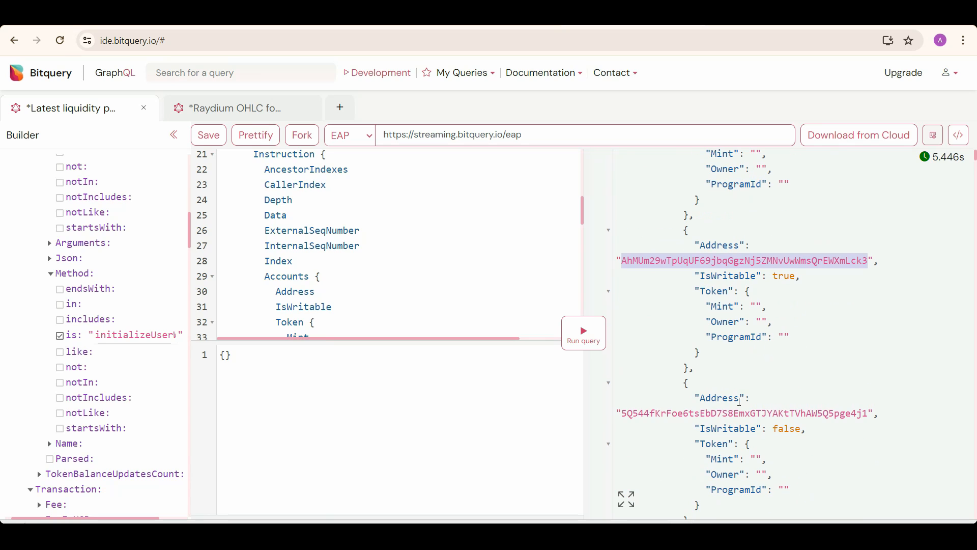
scroll("down", 3)
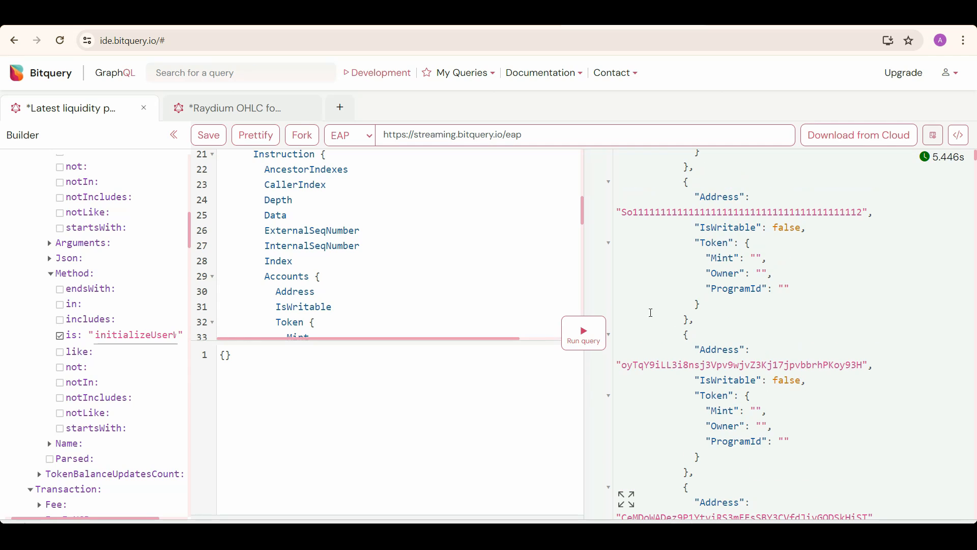
left_click(234, 108)
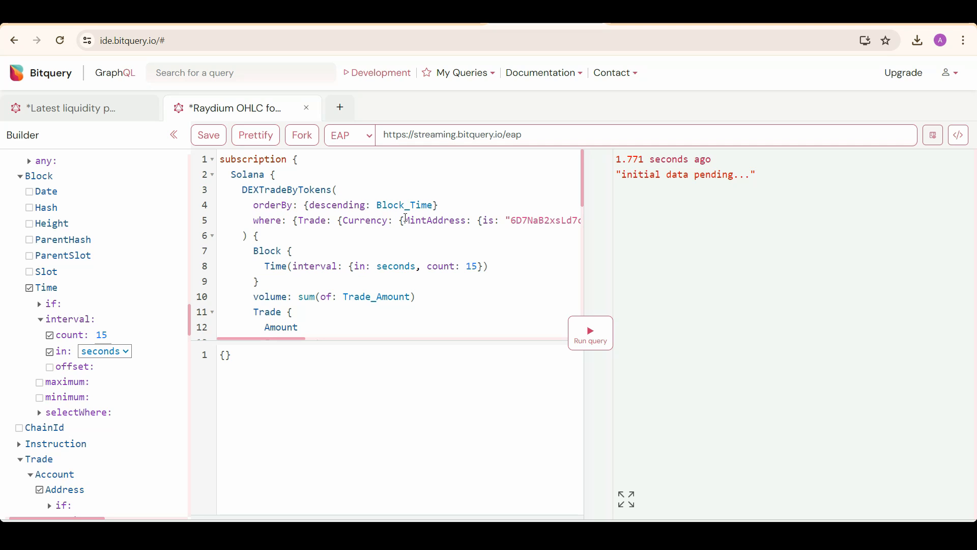
mouse_move(409, 219)
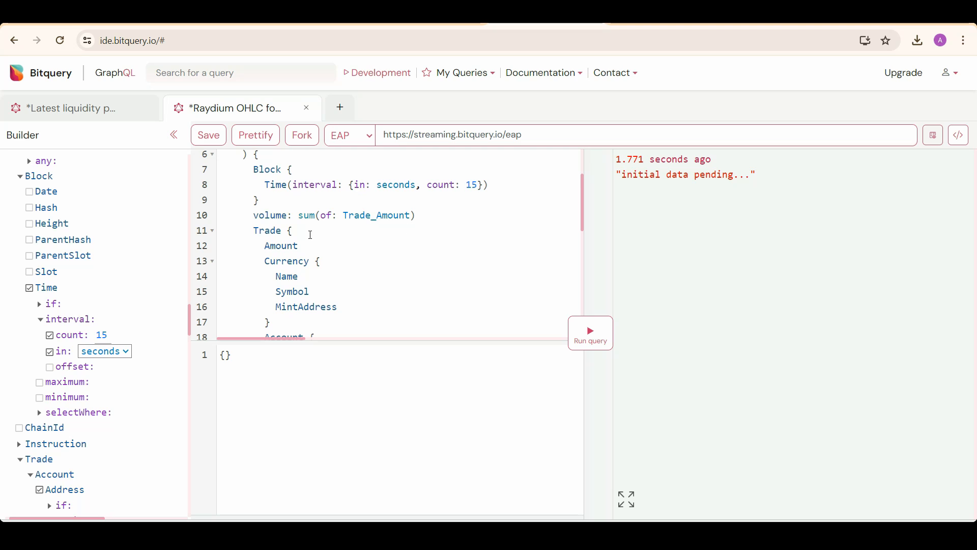
mouse_move(331, 263)
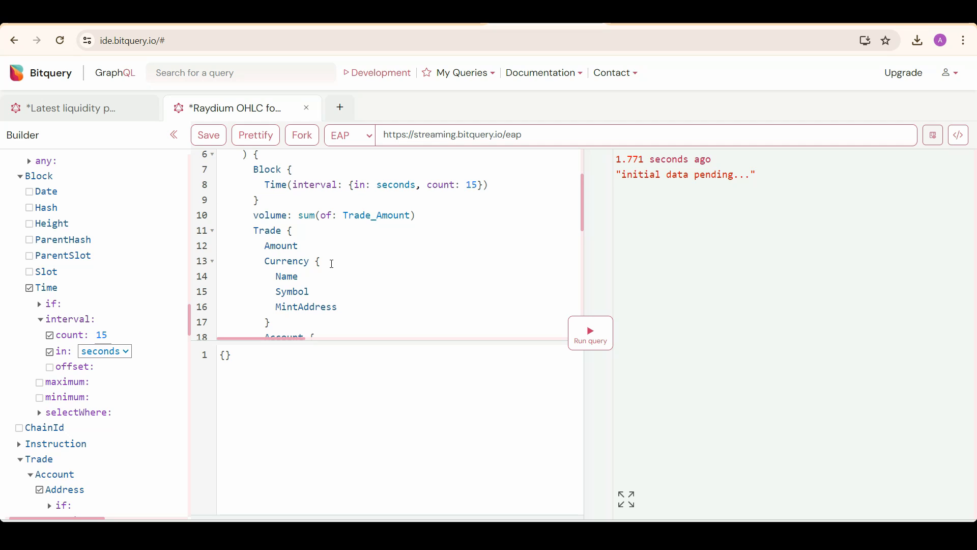